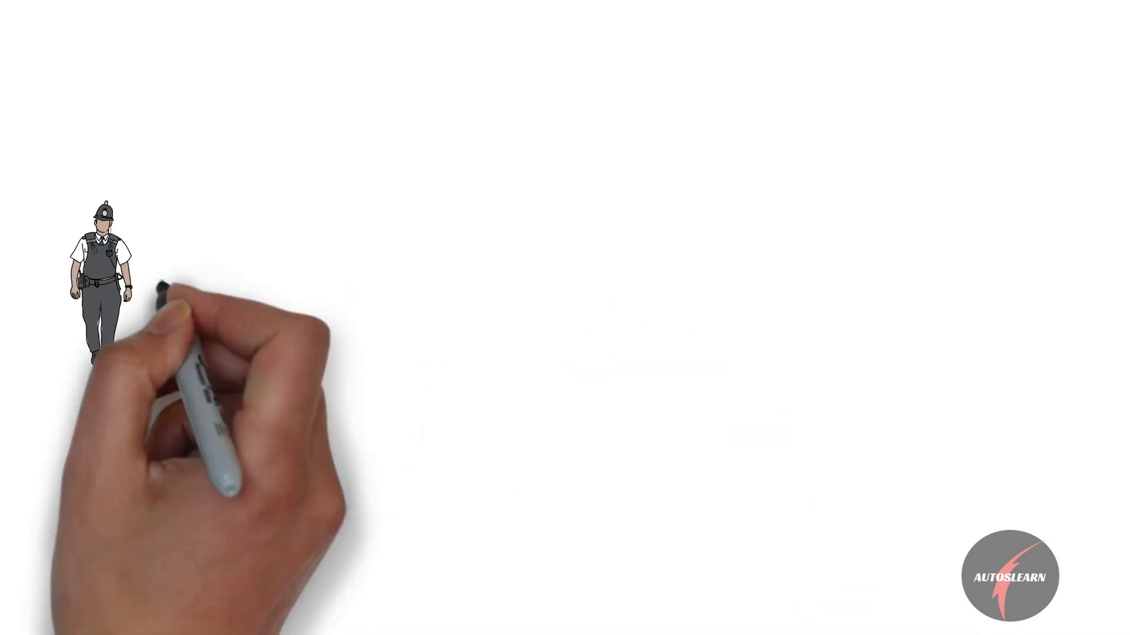
text(LEGISLATURE: MINIMIZE DEATH RATE,)
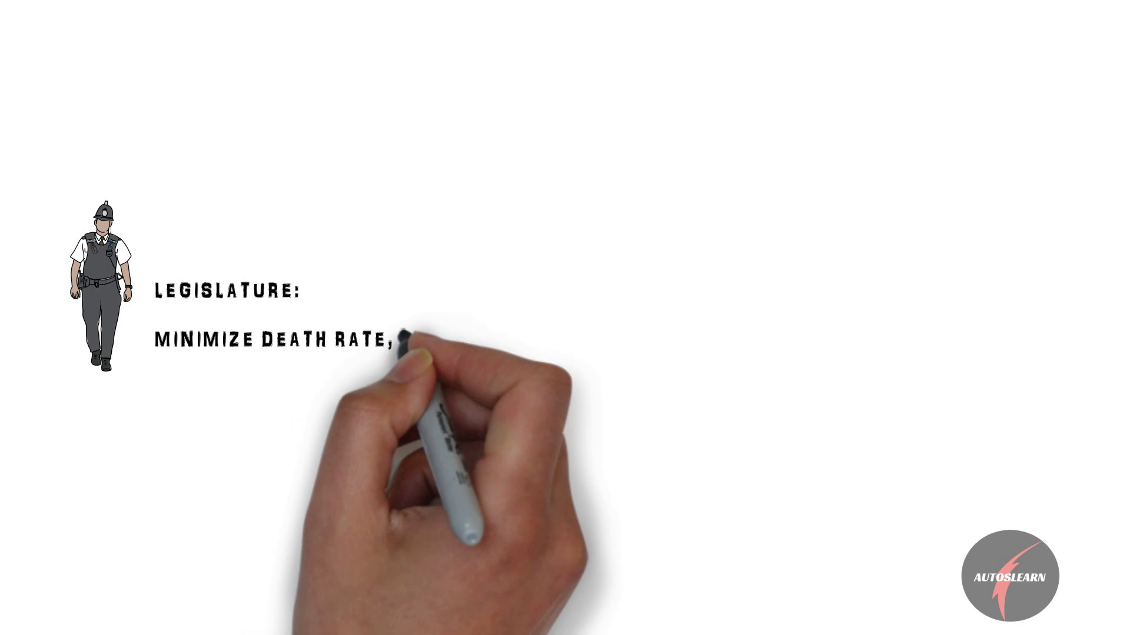